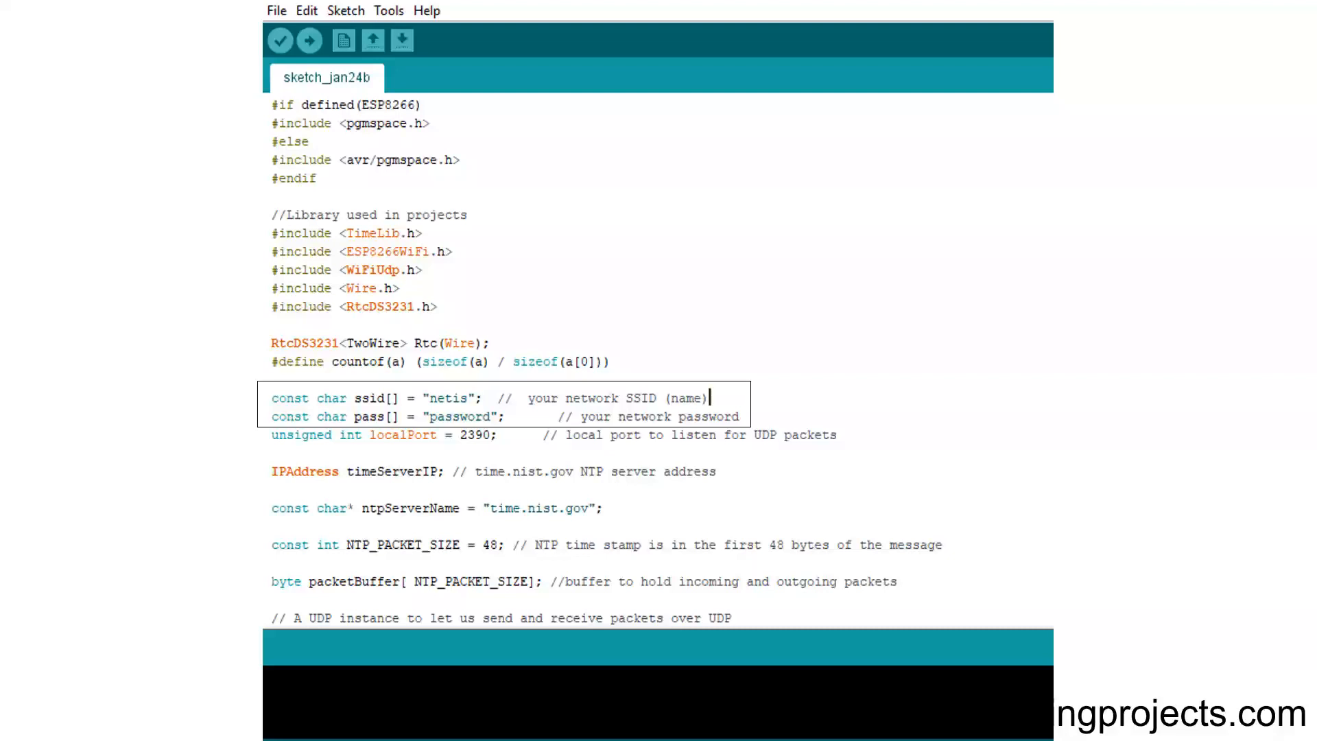
scroll("down", 3)
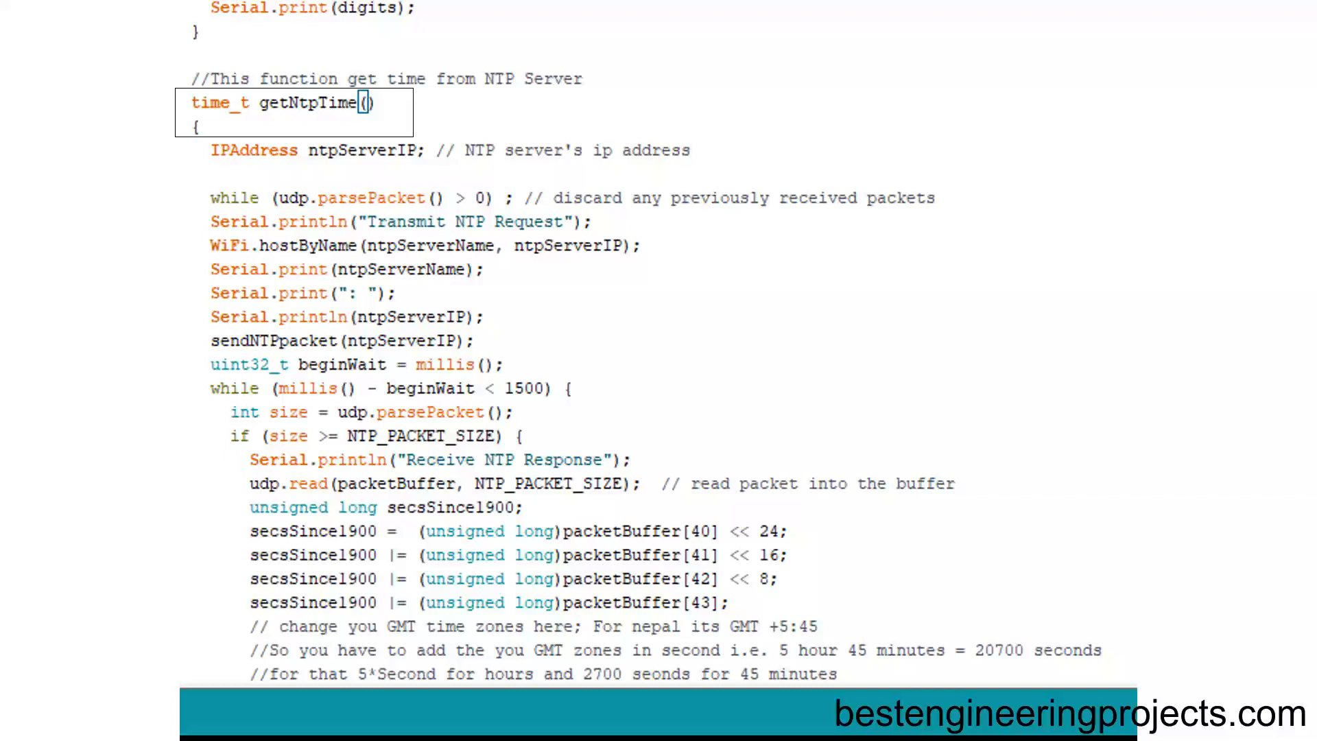
scroll("down", 3)
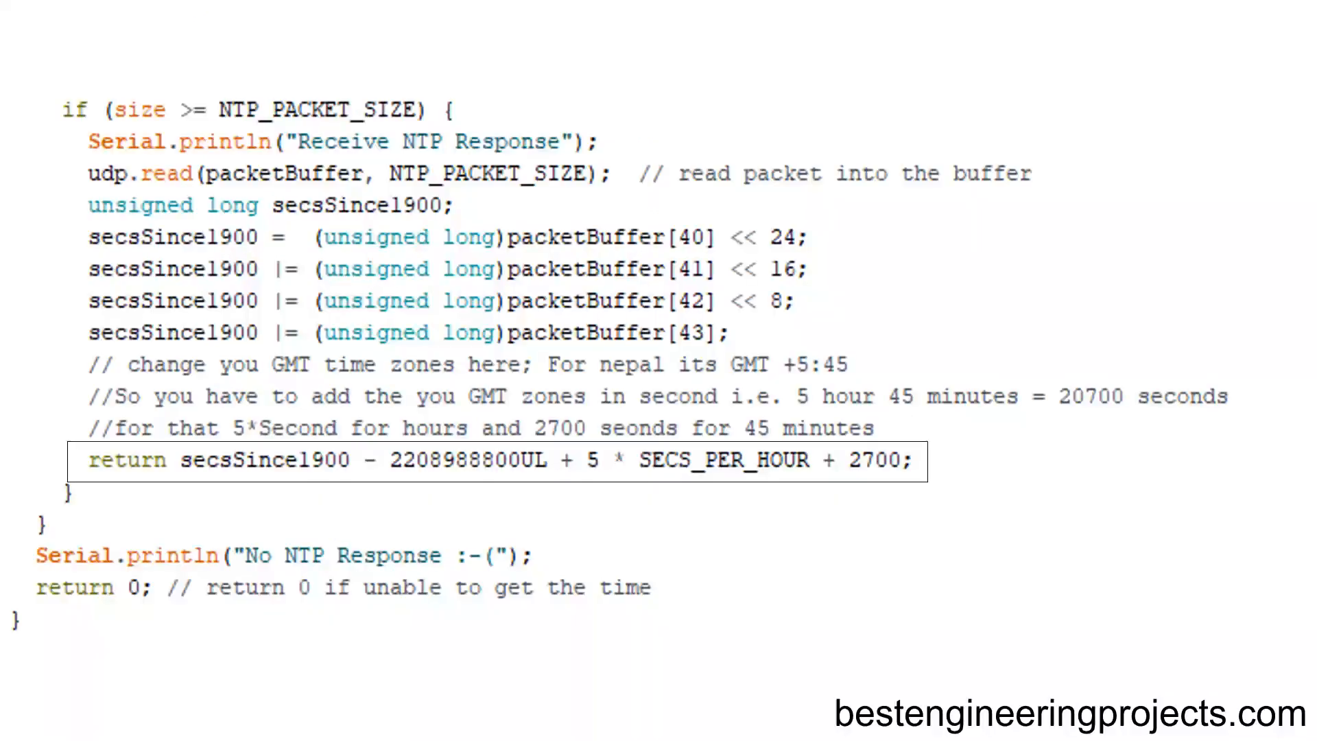